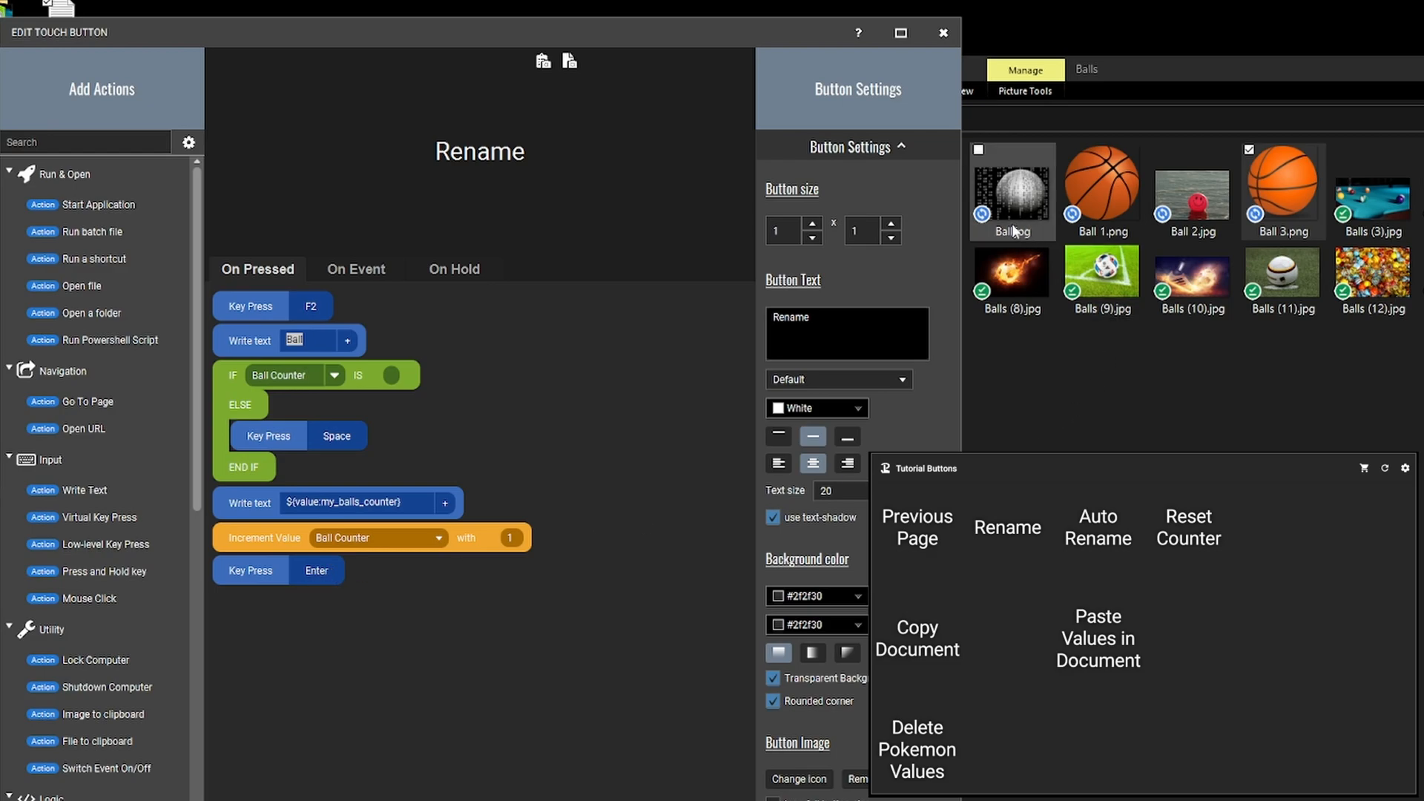
Bring up the Reset Counter button's On Event actions showing 'Resetting..' then 'Reset Counter'
left_click(943, 34)
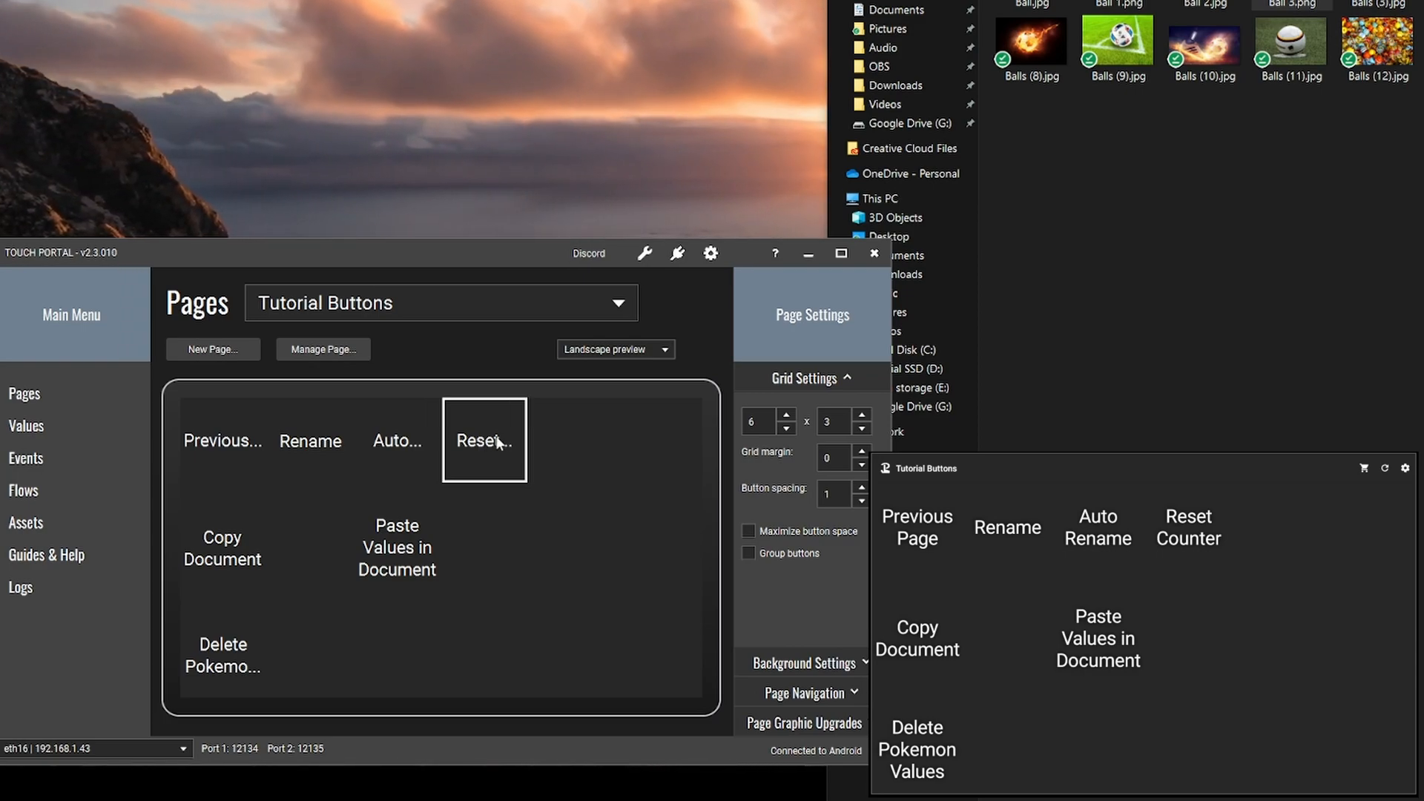
double_click(483, 439)
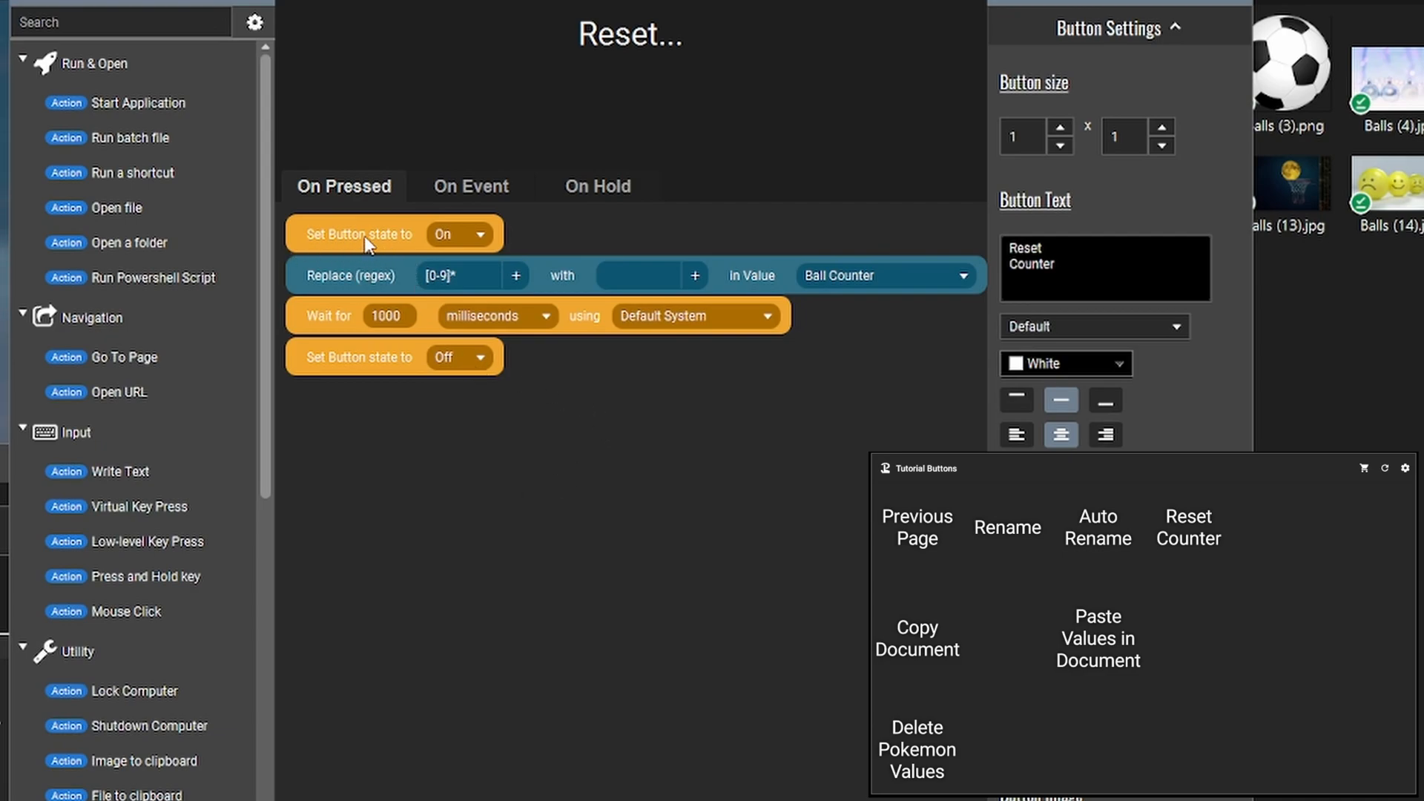
left_click(470, 185)
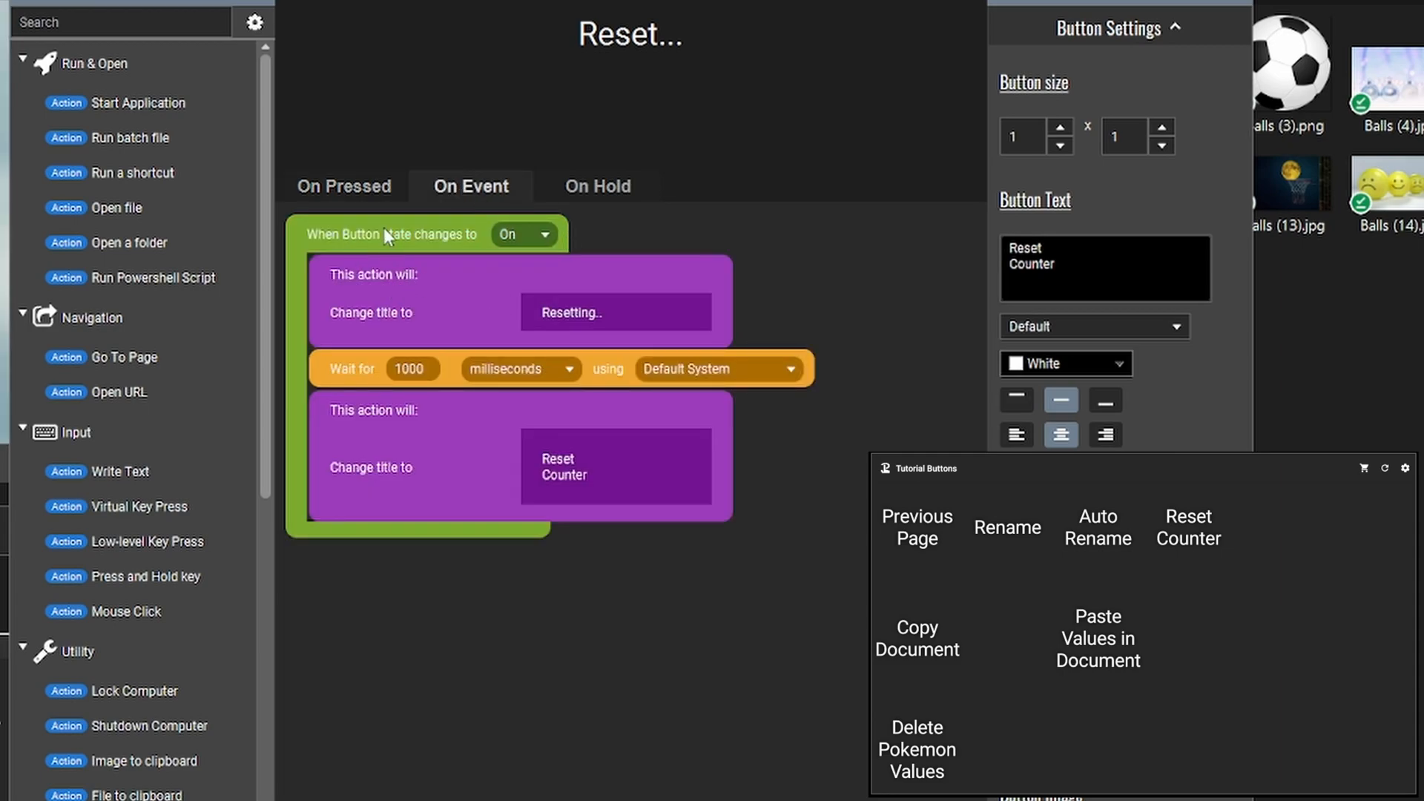
left_click(1005, 528)
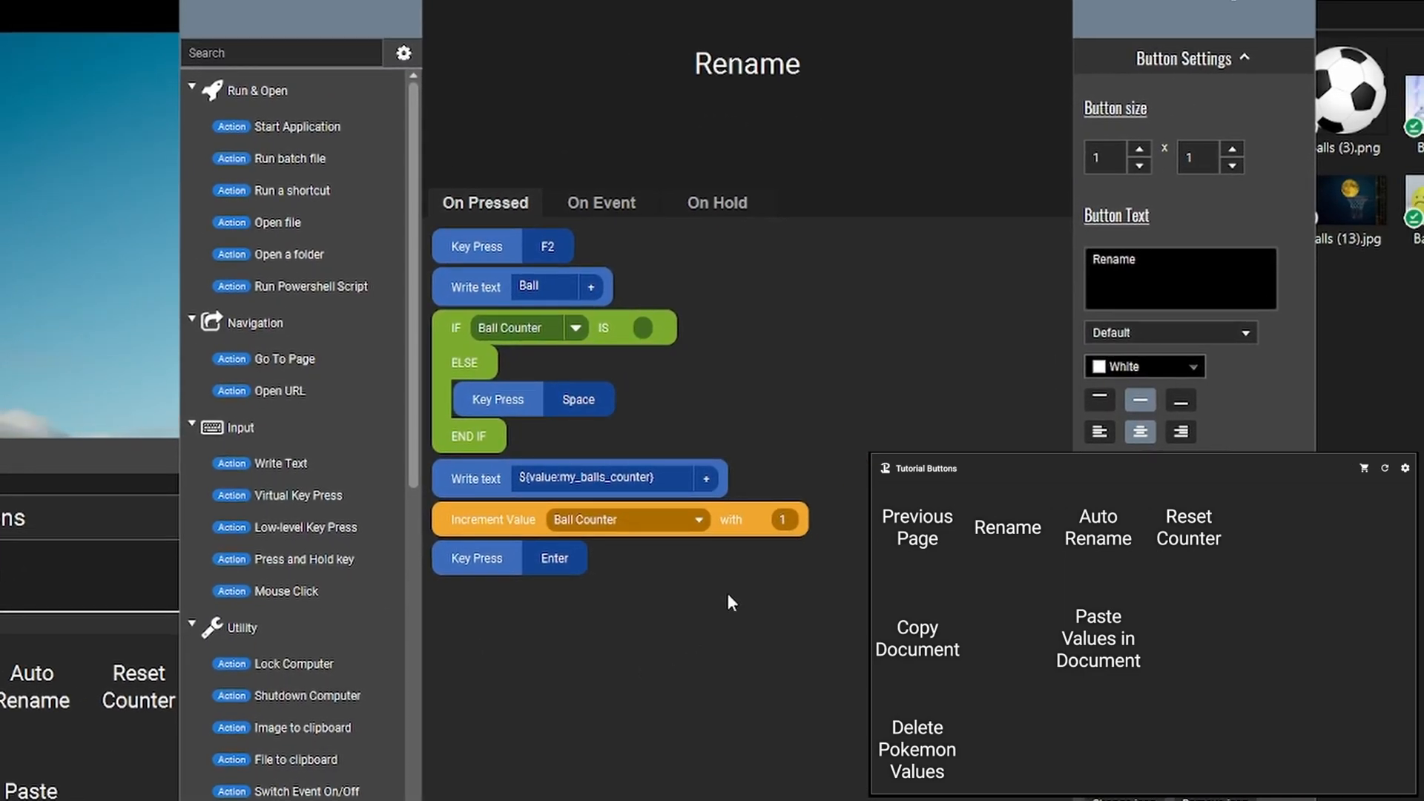
Work in the Rename button's On Pressed action list for the Ball counter rename
left_click(1098, 526)
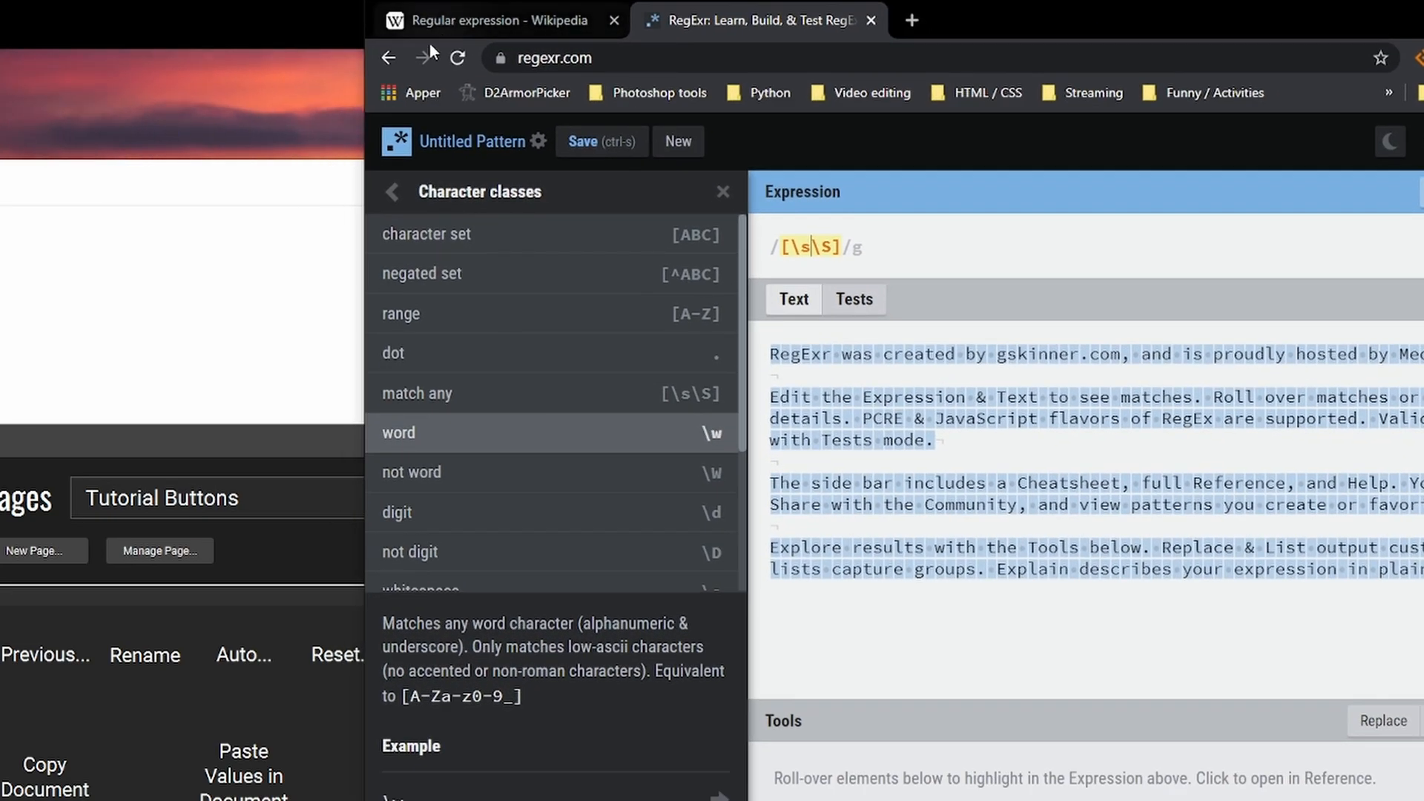
Switch from RegExr to the Wikipedia Regular expression article
left_click(491, 20)
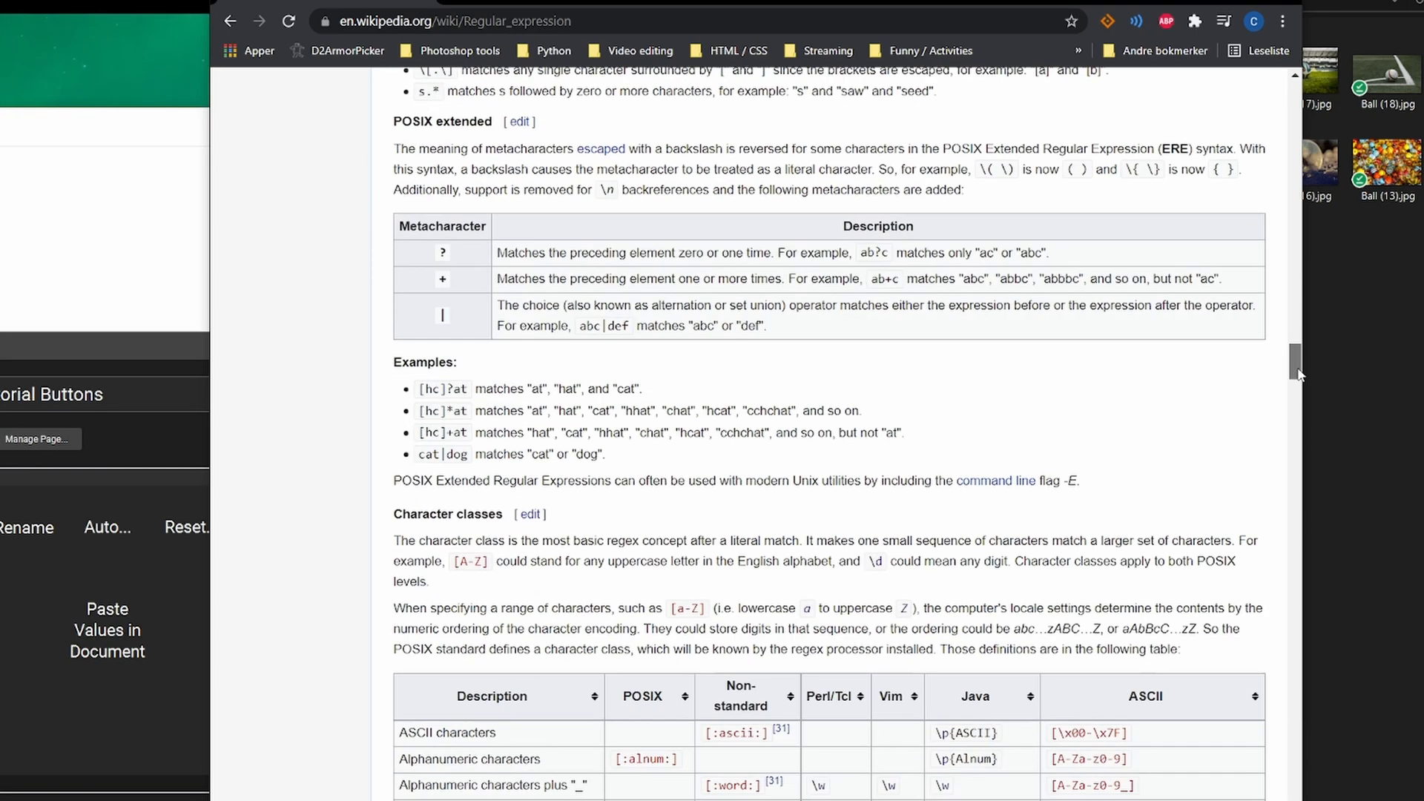
Scroll to the character classes table showing the ASCII pattern [A-Za-z0-9_]
scroll("down", 3)
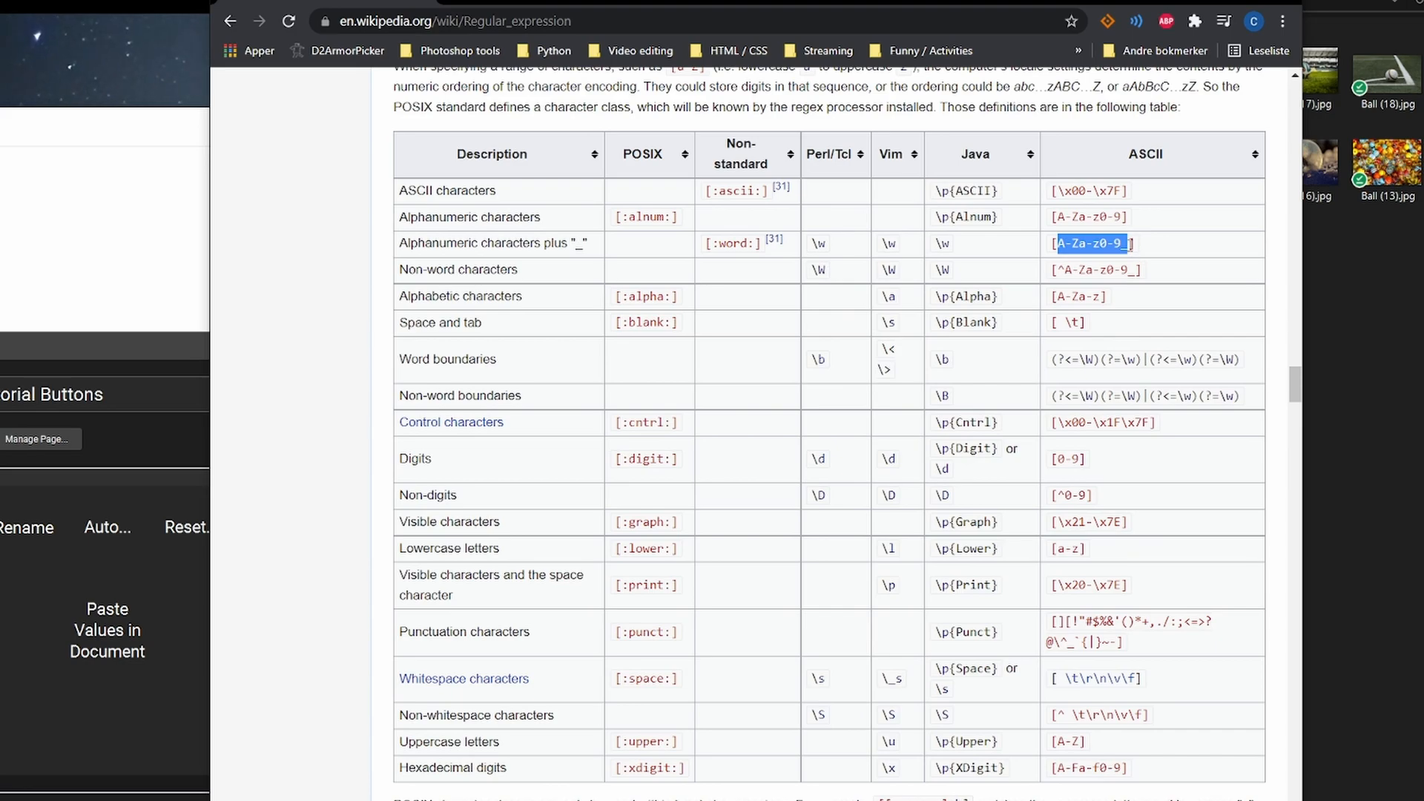